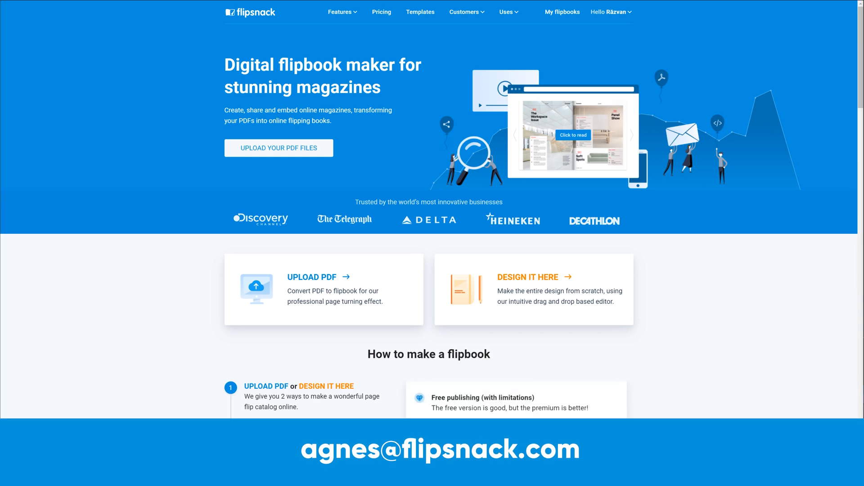
Log out from the Hello account menu to reach the signed-out Flipsnack homepage.
scroll("down", 3)
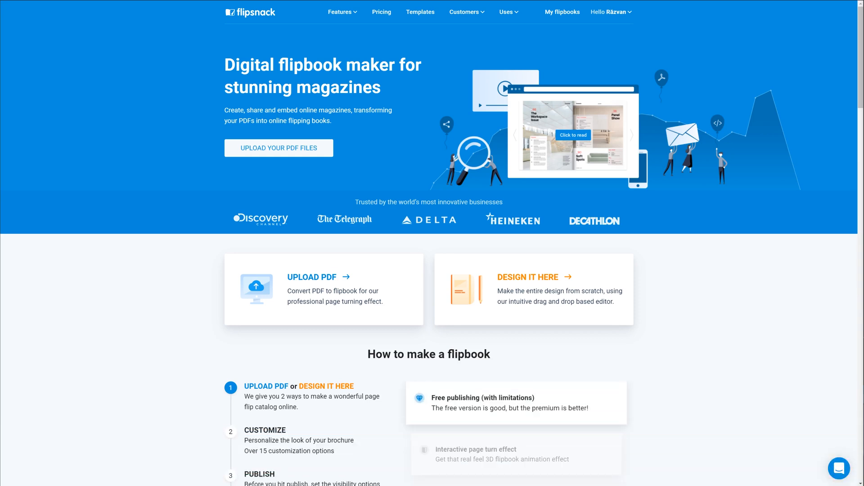
type("Hello")
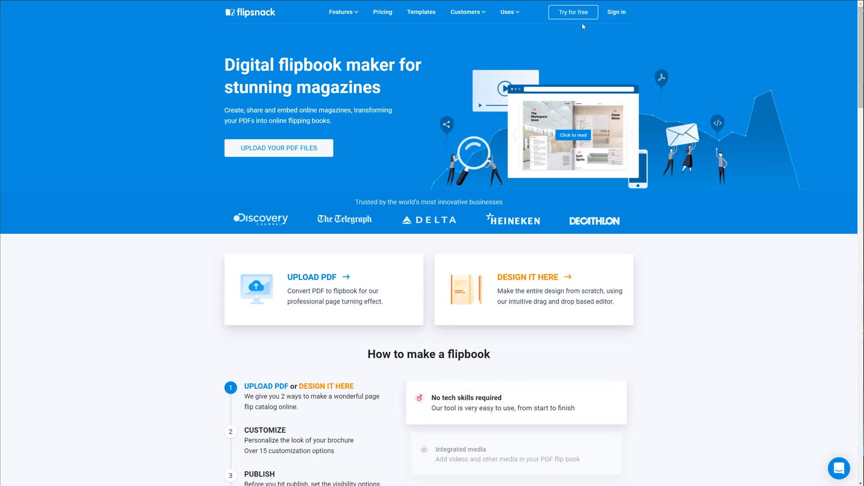
left_click(572, 12)
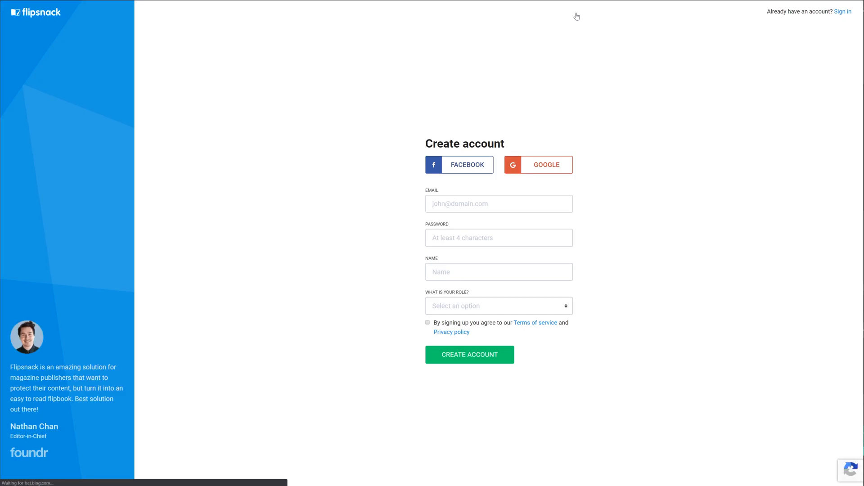
left_click(498, 203)
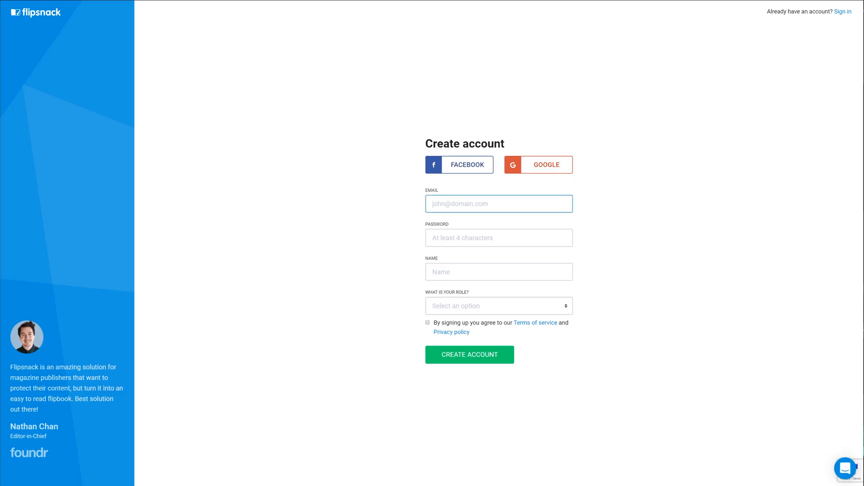
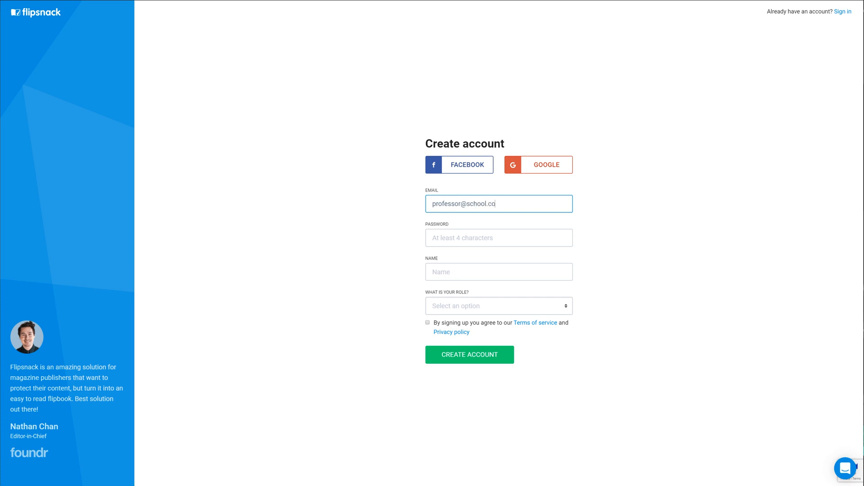
type("Professor Smith")
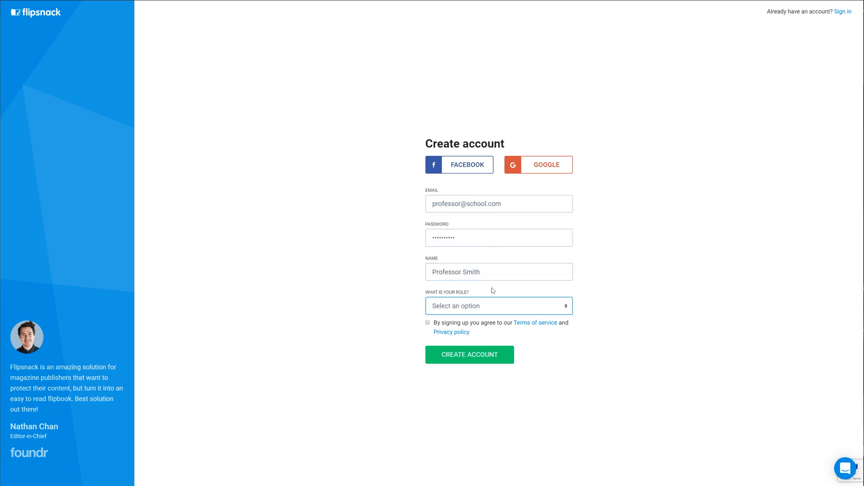
left_click(497, 306)
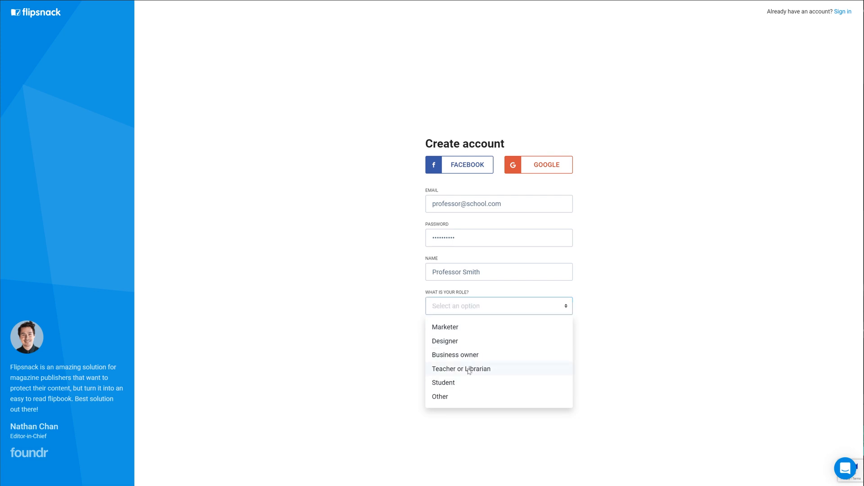
left_click(461, 369)
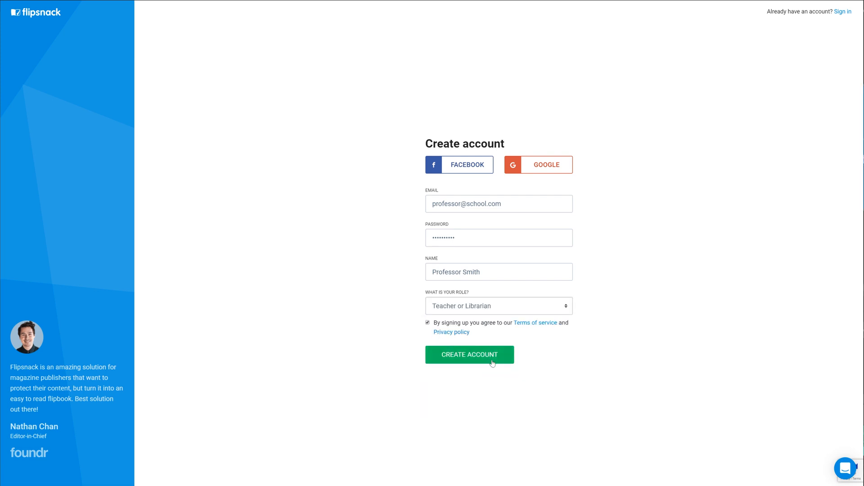
left_click(470, 354)
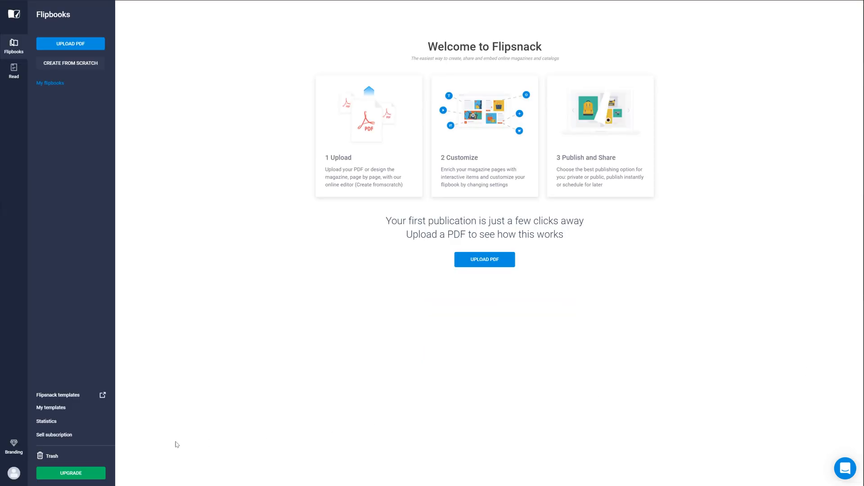
Check the available workspaces in the avatar menu, then reopen it from My flipbooks.
left_click(13, 473)
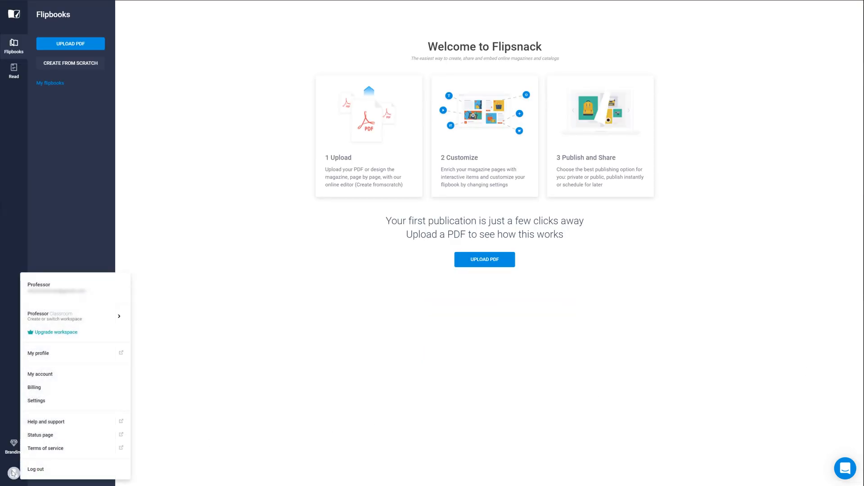
left_click(71, 316)
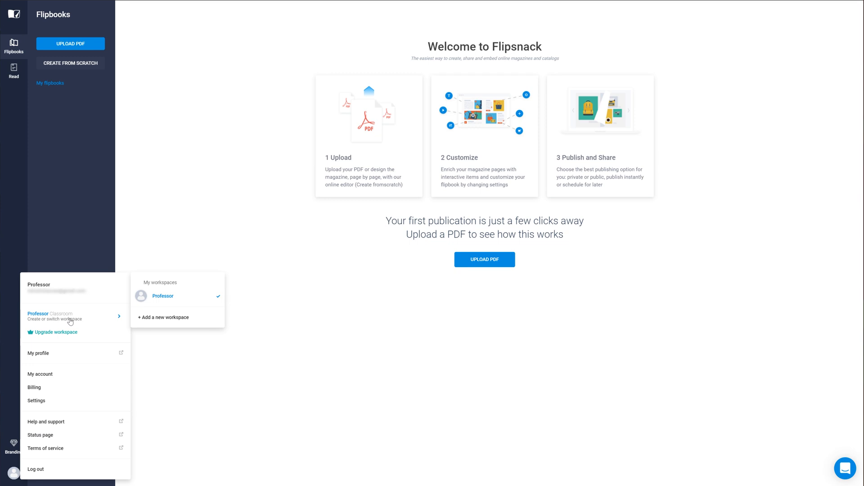
mouse_move(132, 322)
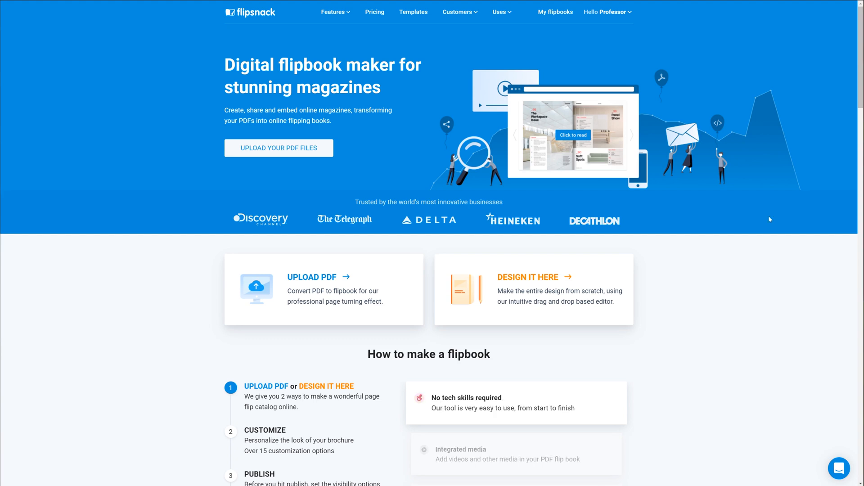
left_click(555, 12)
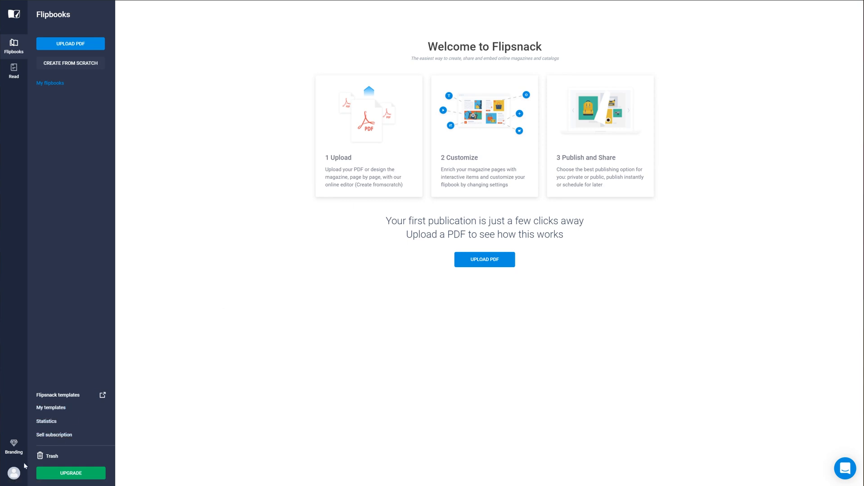
left_click(13, 473)
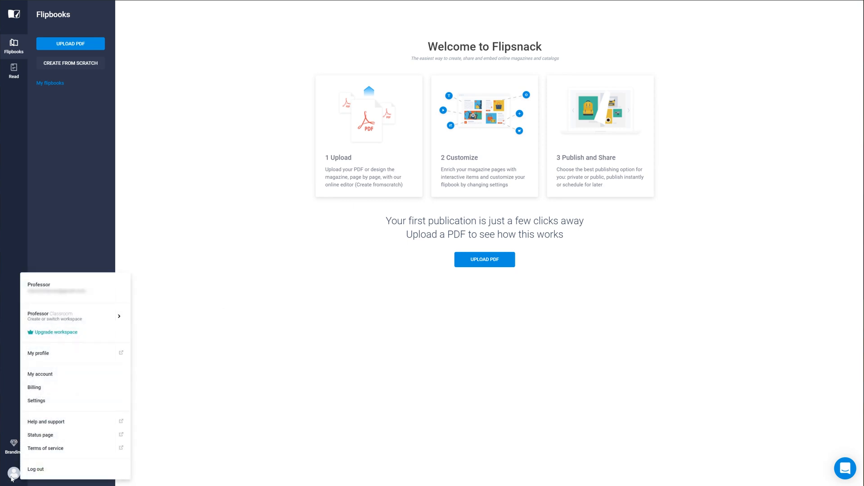
mouse_move(36, 400)
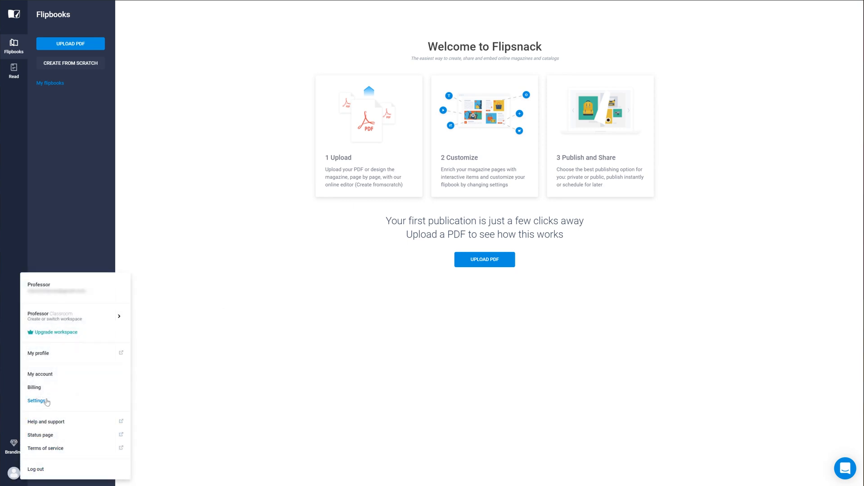
left_click(37, 401)
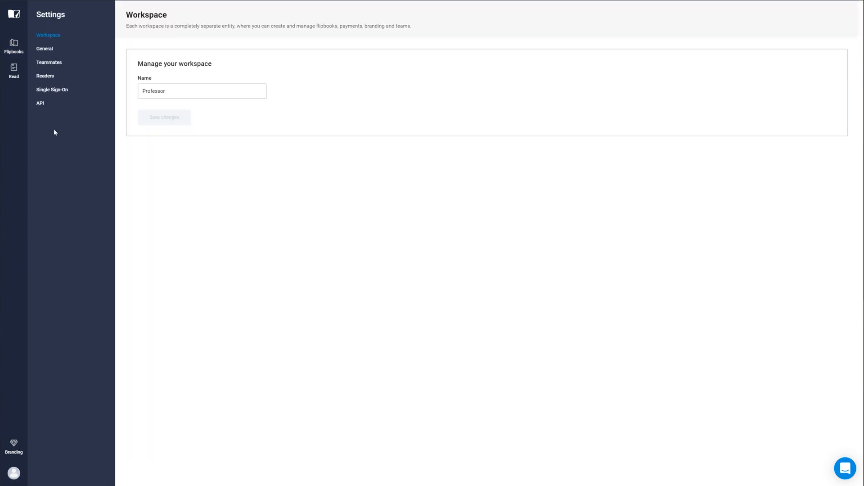
left_click(49, 62)
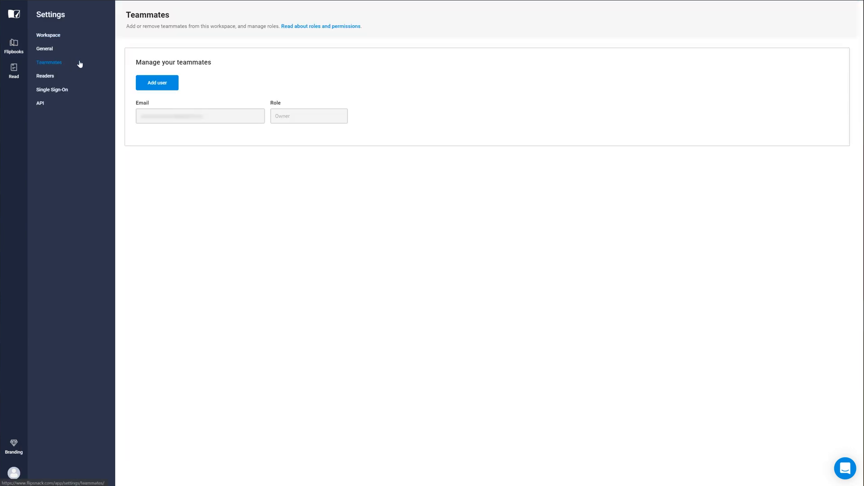
left_click(157, 83)
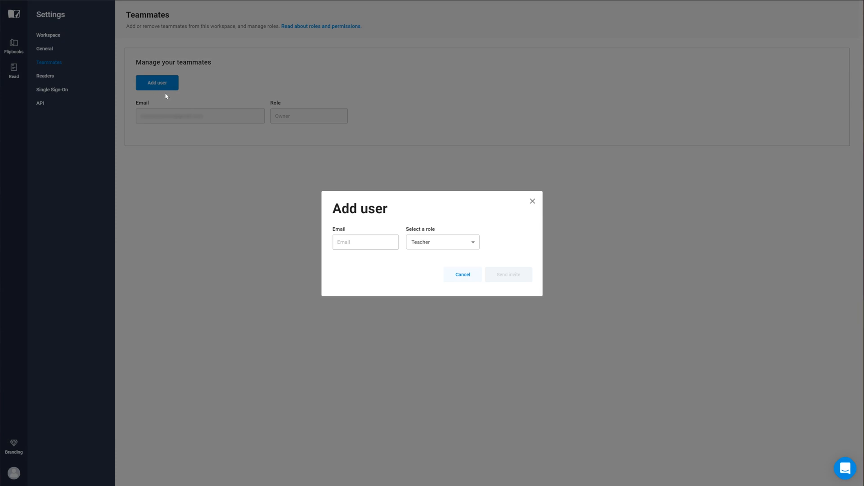
type("stu")
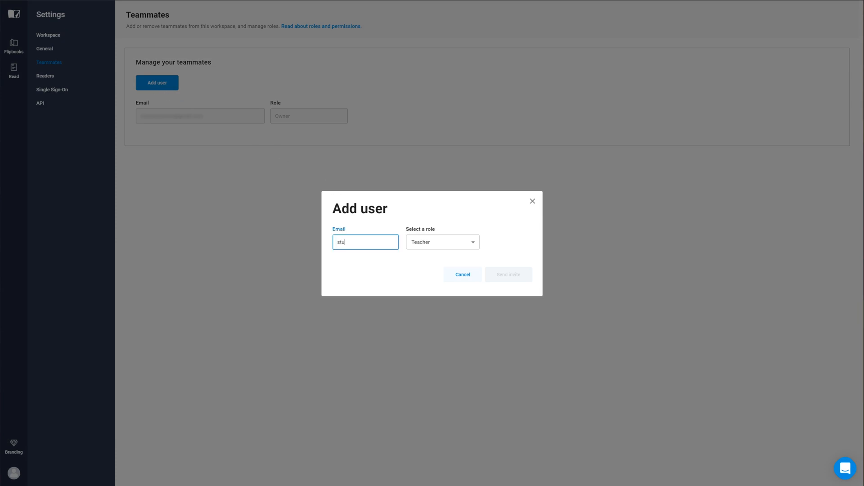
left_click(441, 242)
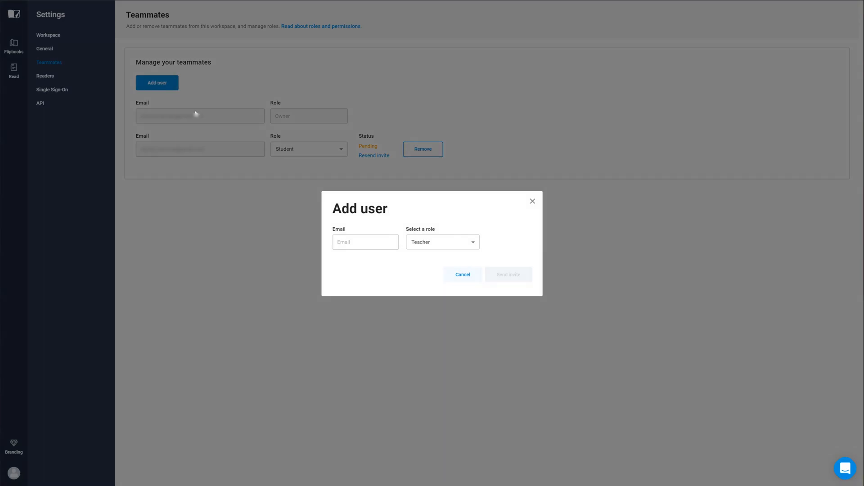
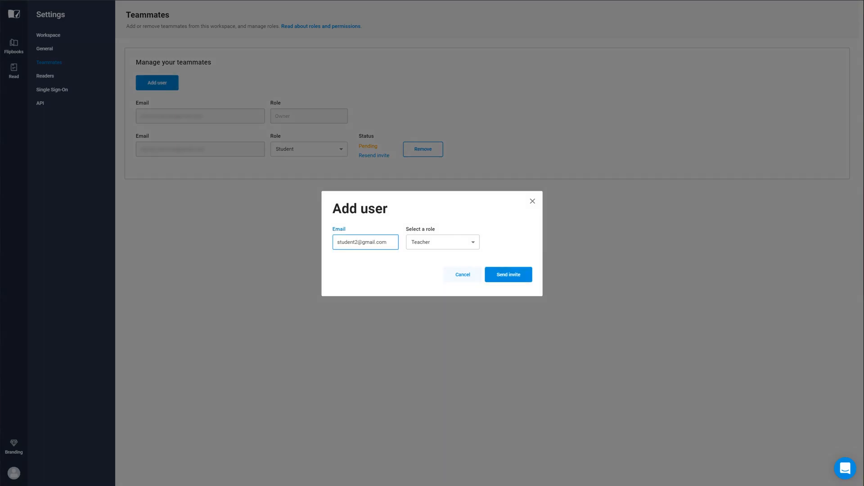
left_click(508, 275)
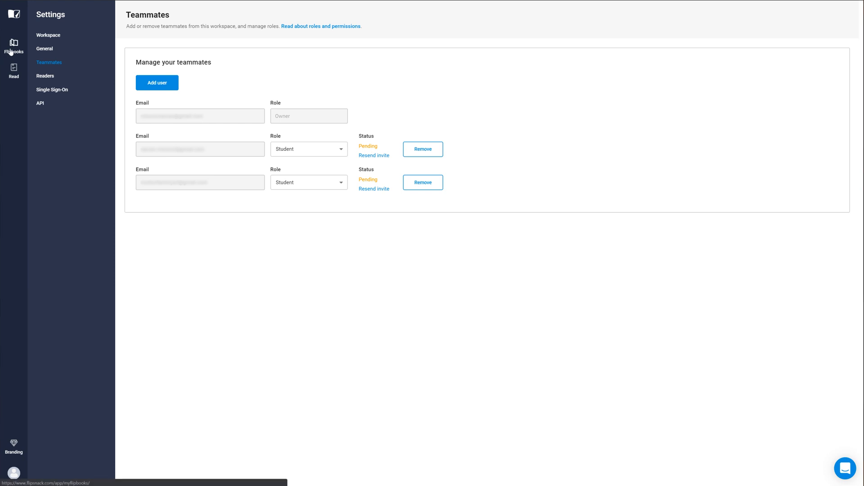
Upload the Solar System project informations PDF as a new flipbook and proceed to customization.
left_click(14, 46)
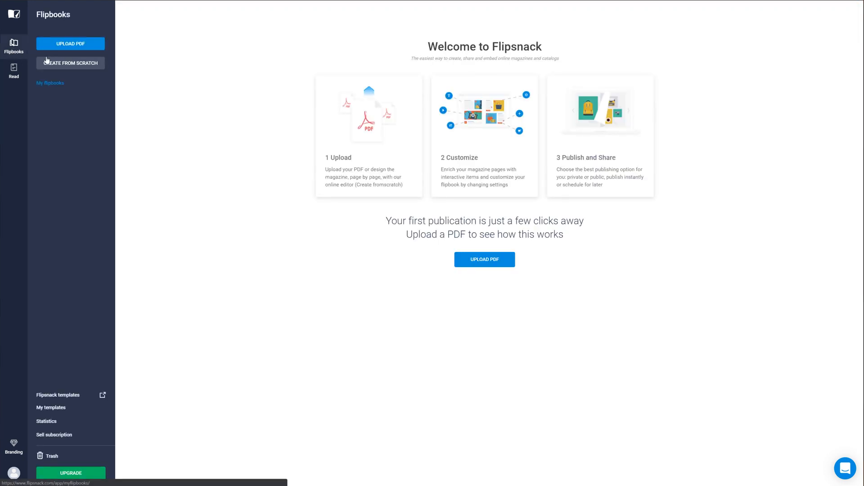
left_click(71, 43)
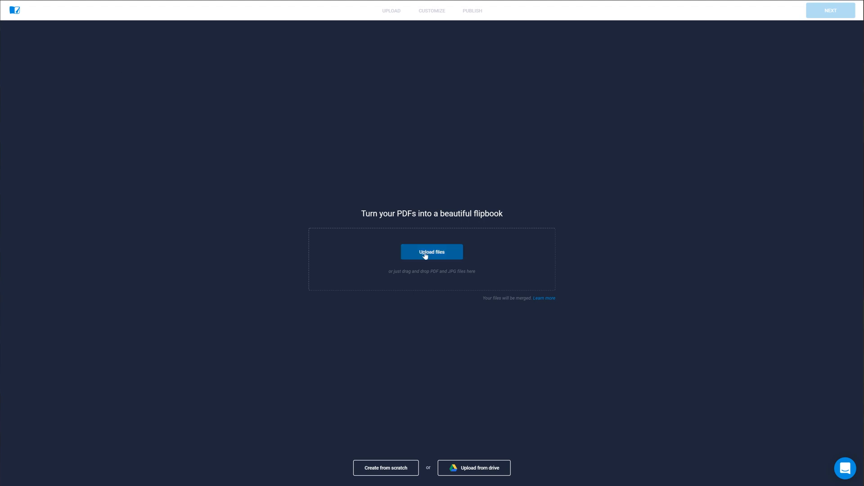
left_click(431, 252)
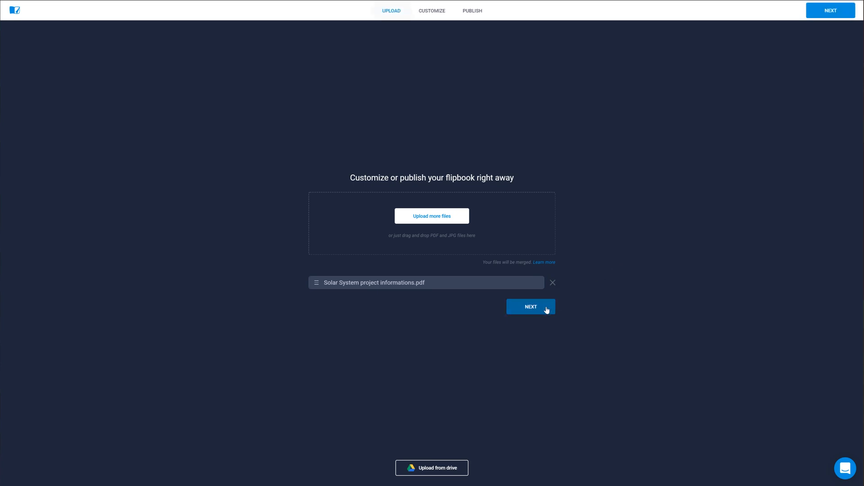
left_click(530, 307)
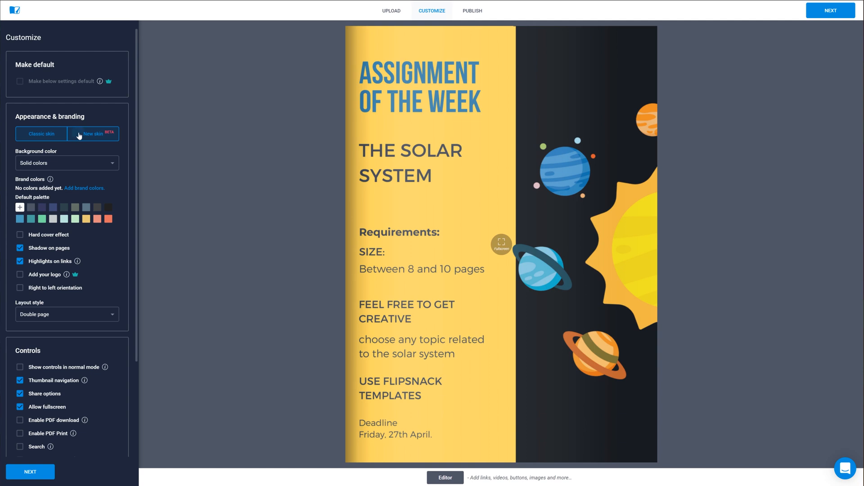
Apply the new reader skin and try yellow, salmon pink and another background colour.
left_click(92, 134)
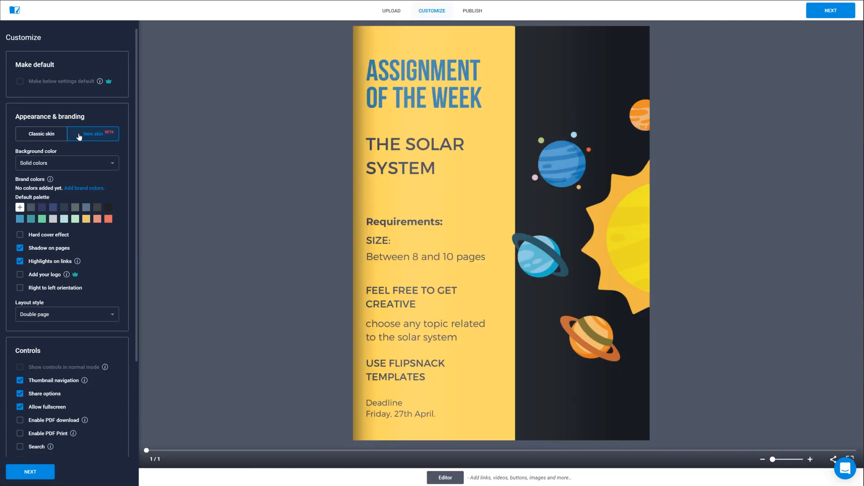
left_click(76, 219)
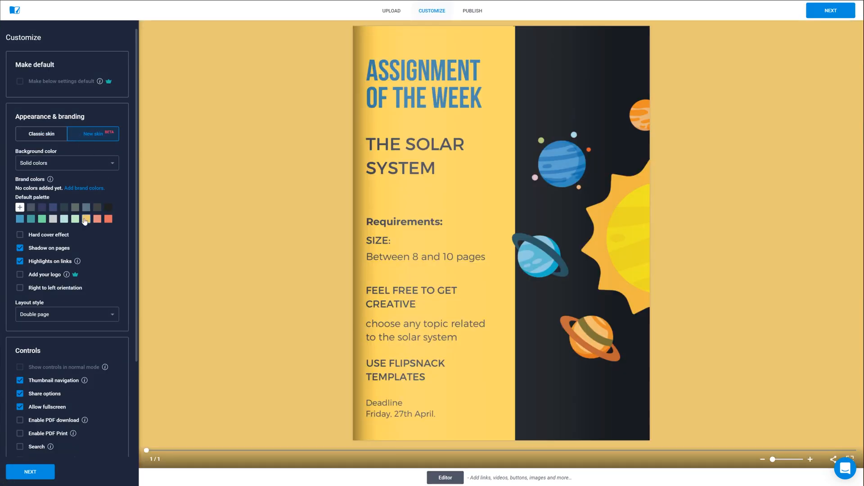
left_click(97, 219)
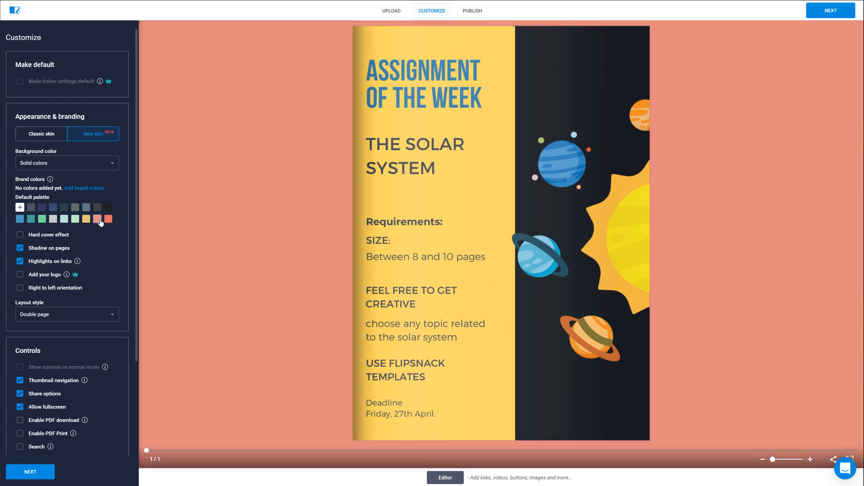
left_click(109, 219)
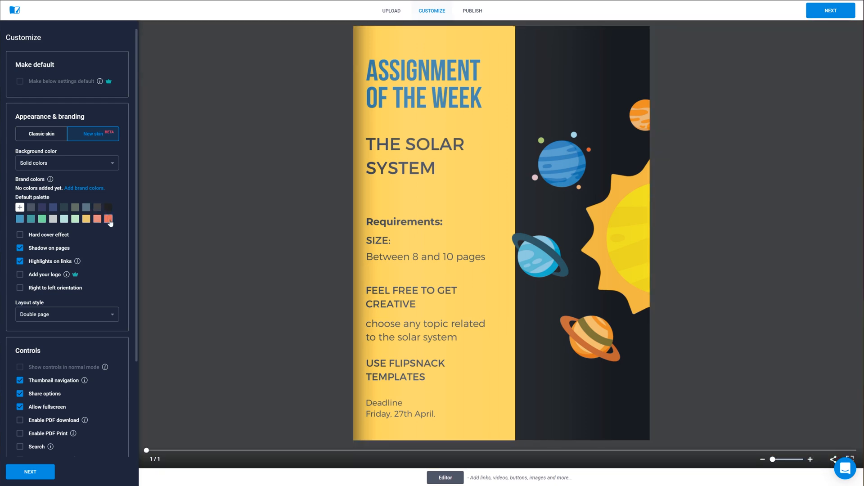
left_click(471, 10)
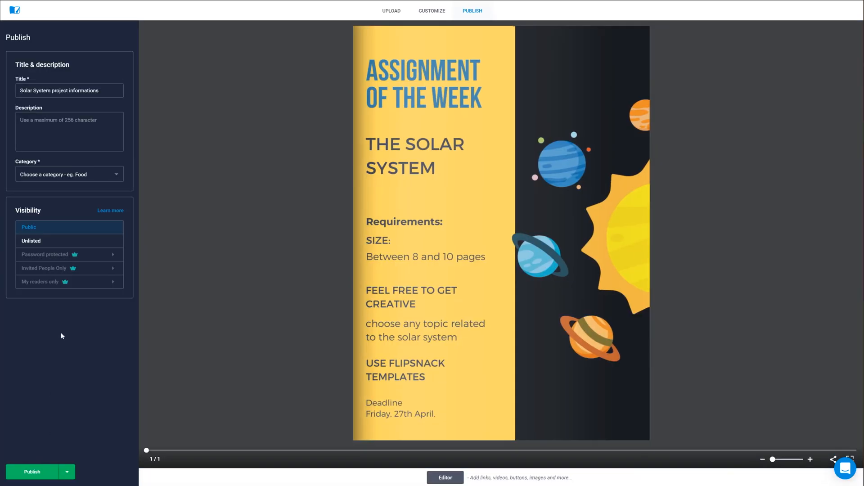
Add a description and category, then publish the Solar System flipbook as unlisted.
left_click(69, 90)
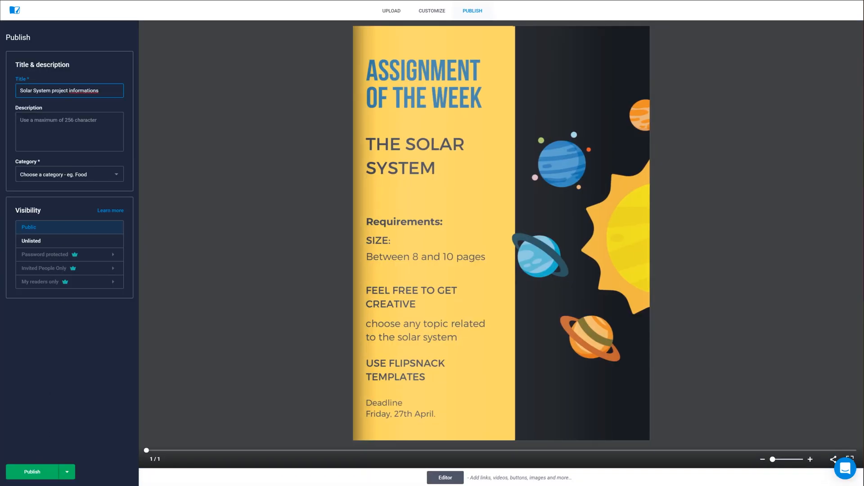
left_click(69, 131)
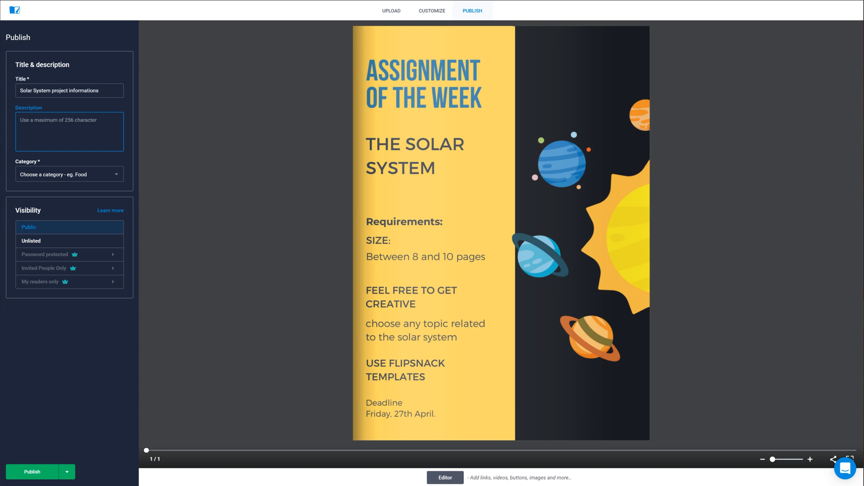
left_click(69, 174)
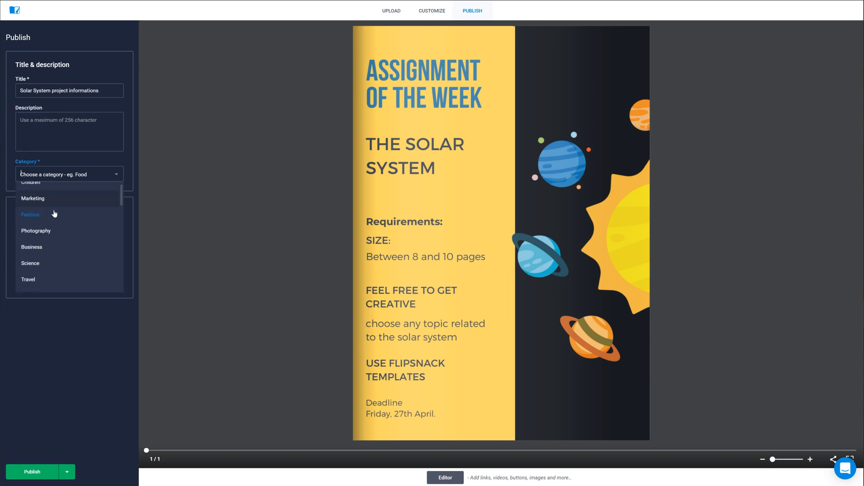
scroll("down", 3)
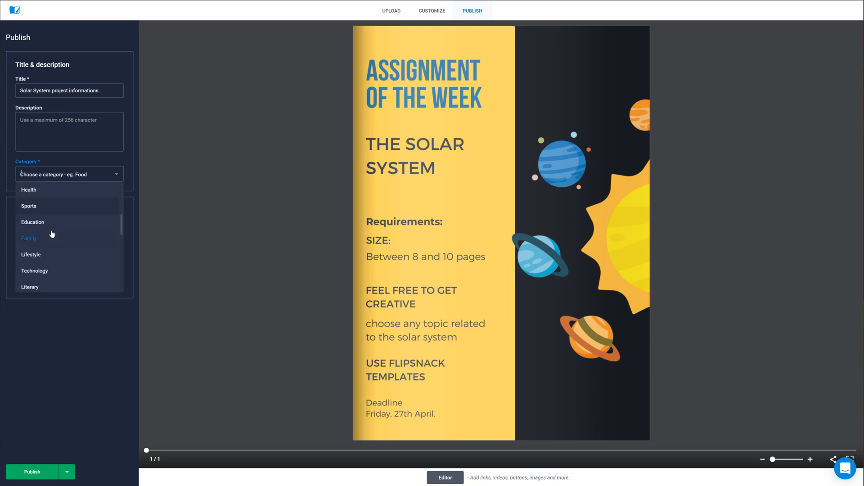
left_click(32, 222)
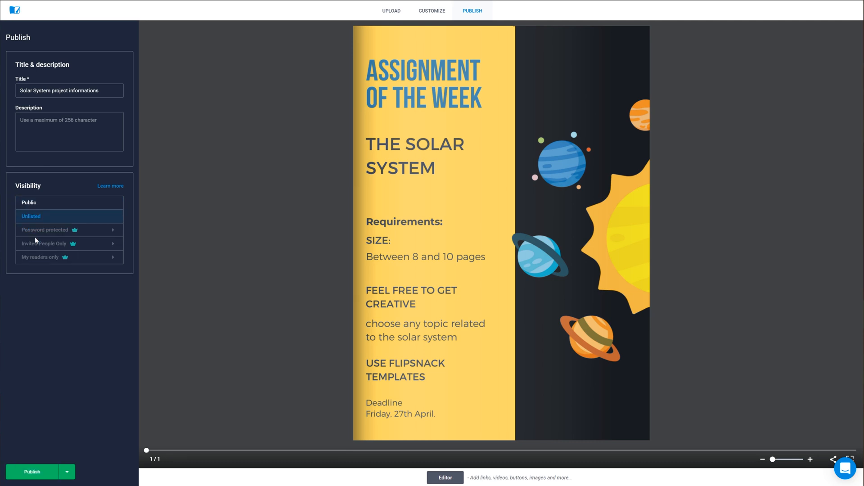
left_click(31, 471)
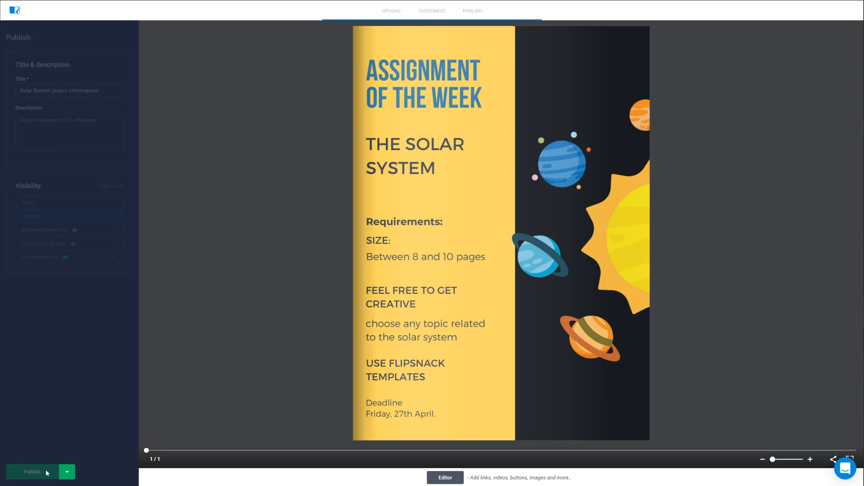
left_click(31, 471)
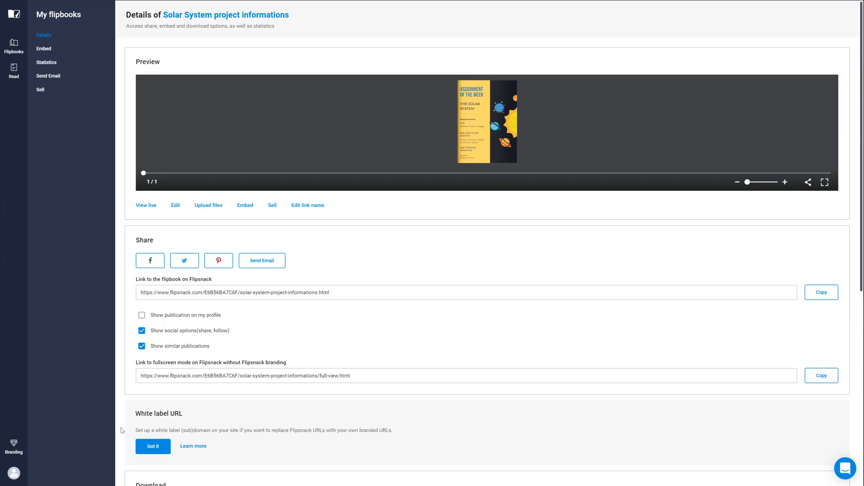
Select the flipbook's share link on the Details page, then return to Flipbooks.
left_click(821, 292)
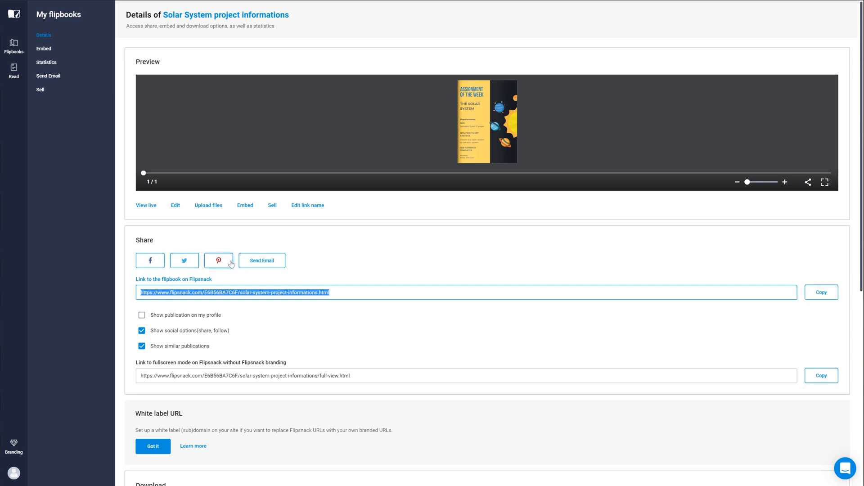
left_click(14, 45)
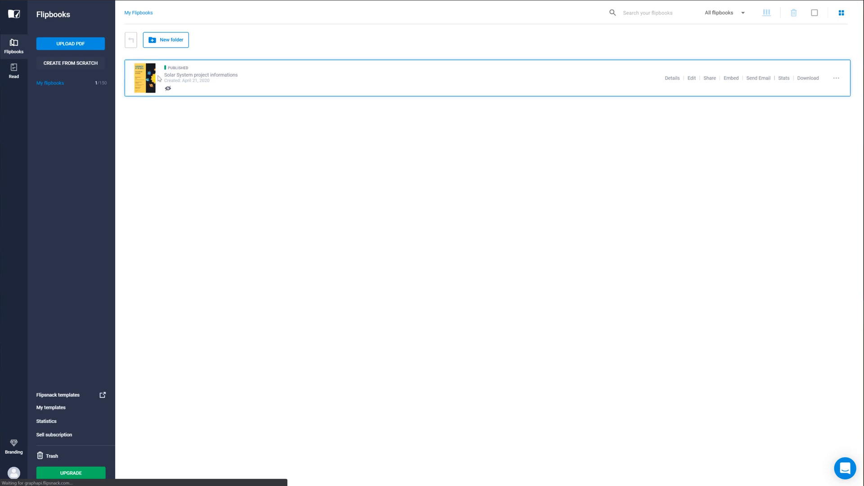
Open the Solar System flipbook's live view, then go back to the flipbook list.
left_click(168, 88)
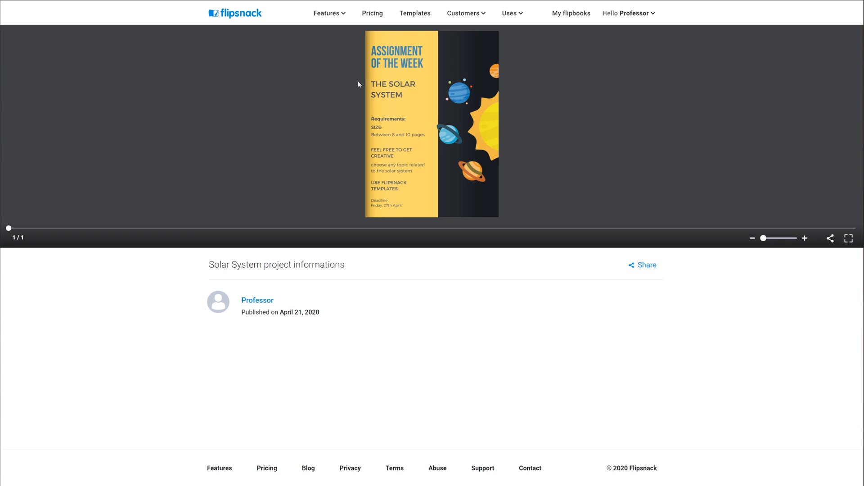
mouse_move(578, 180)
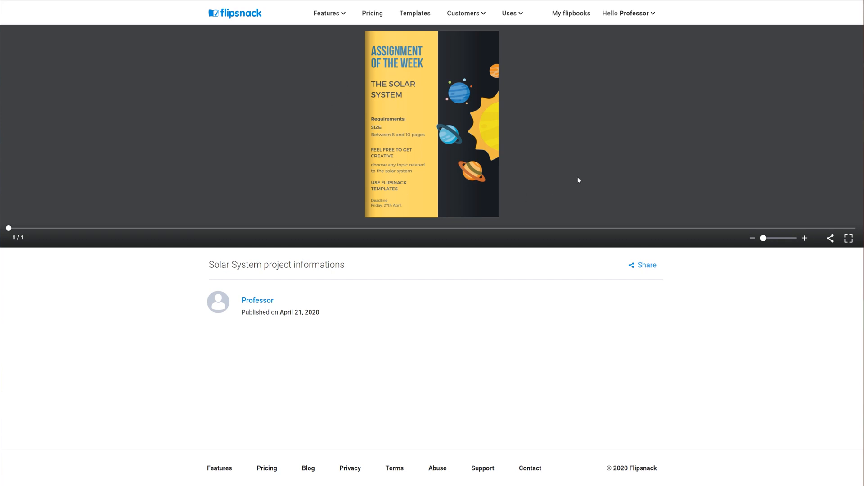
mouse_move(582, 178)
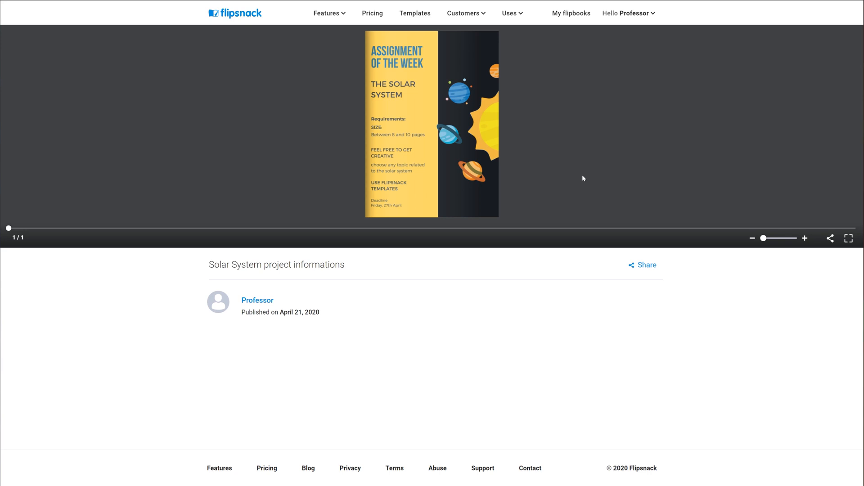
left_click(570, 13)
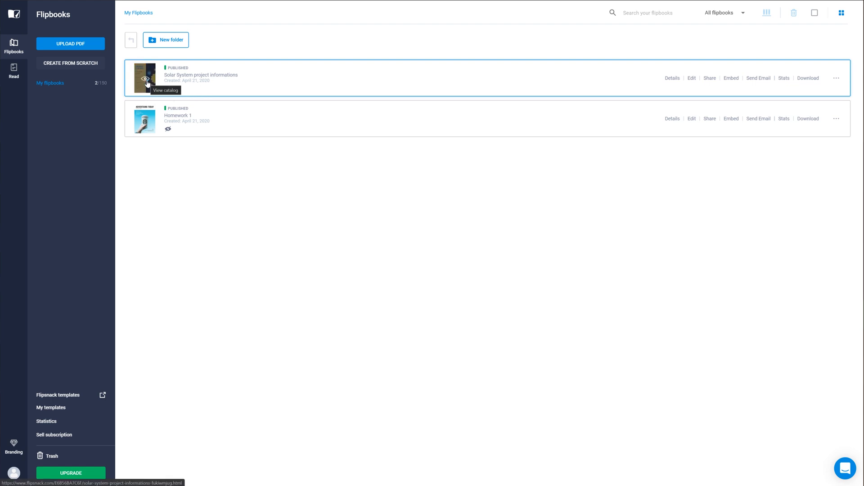
mouse_move(206, 82)
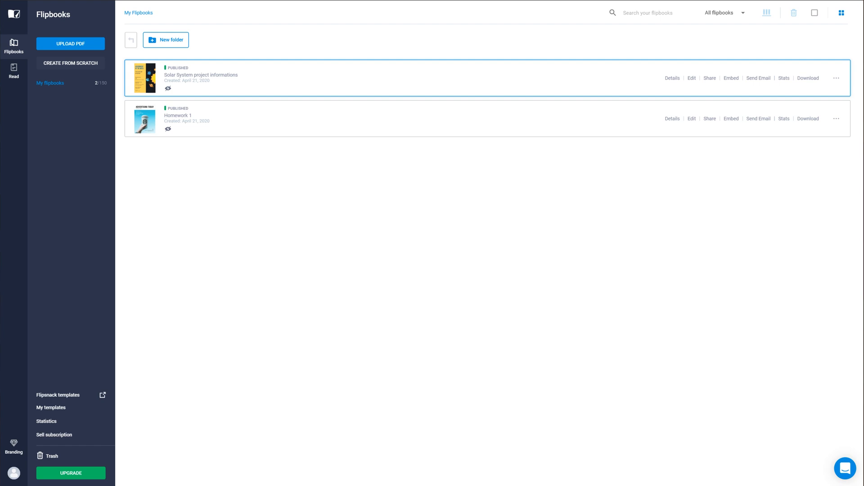
mouse_move(209, 82)
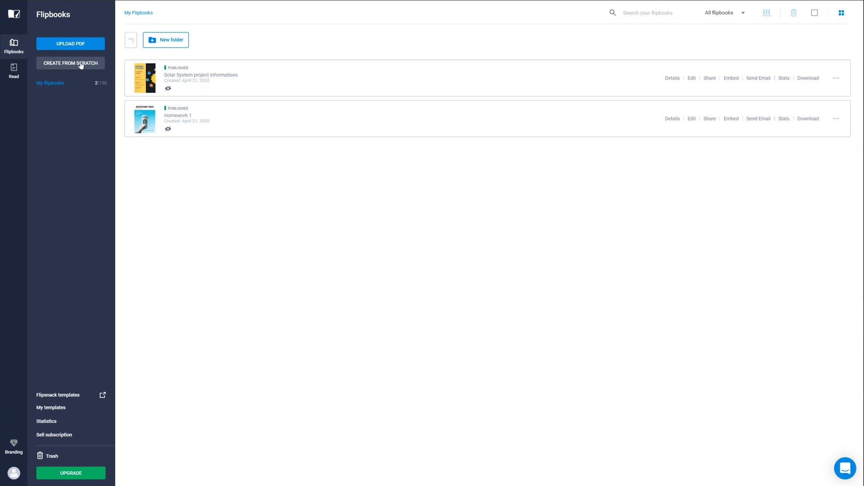
Choose Create from scratch and confirm the default A4 size for a blank flipbook.
left_click(70, 63)
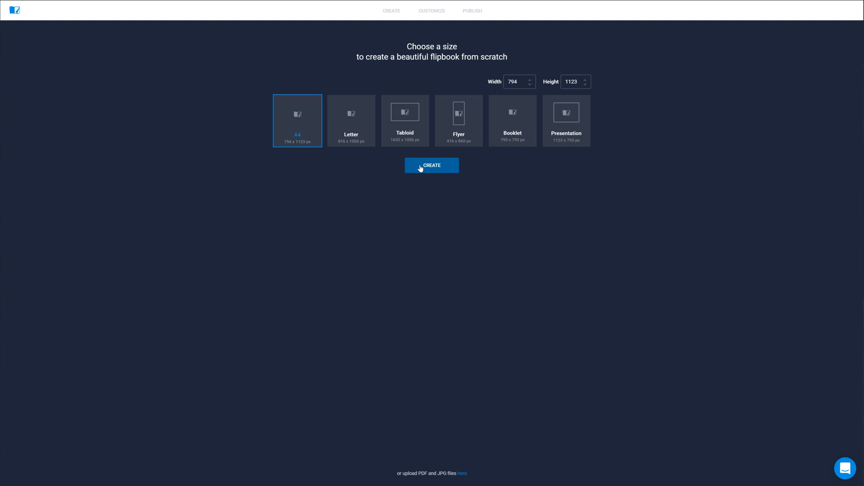
left_click(431, 165)
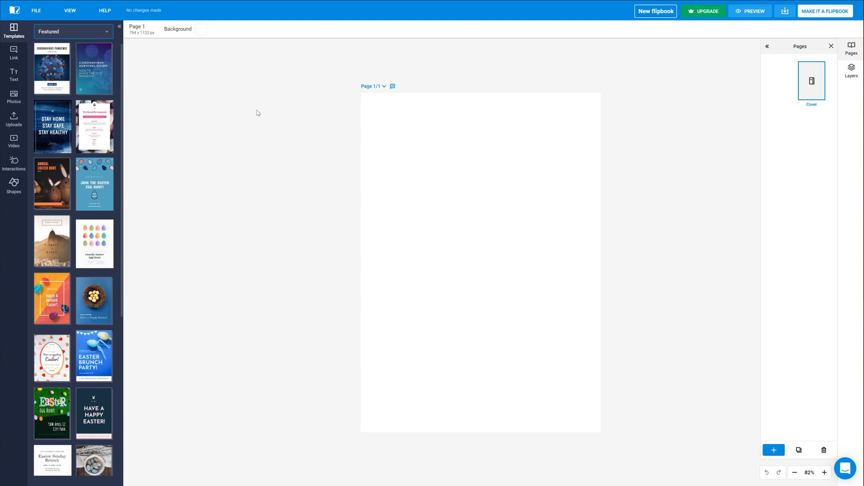
Apply the Advertising Times template from the Magazines category to the blank Page 1.
left_click(72, 32)
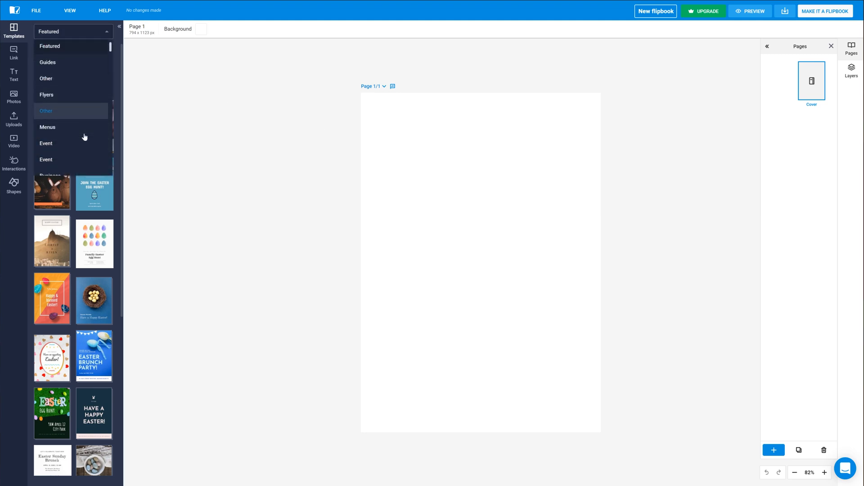
scroll("down", 3)
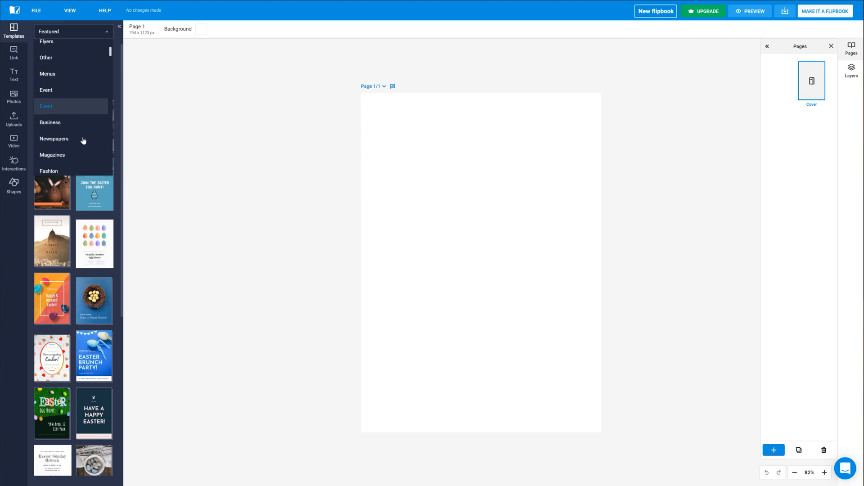
left_click(52, 155)
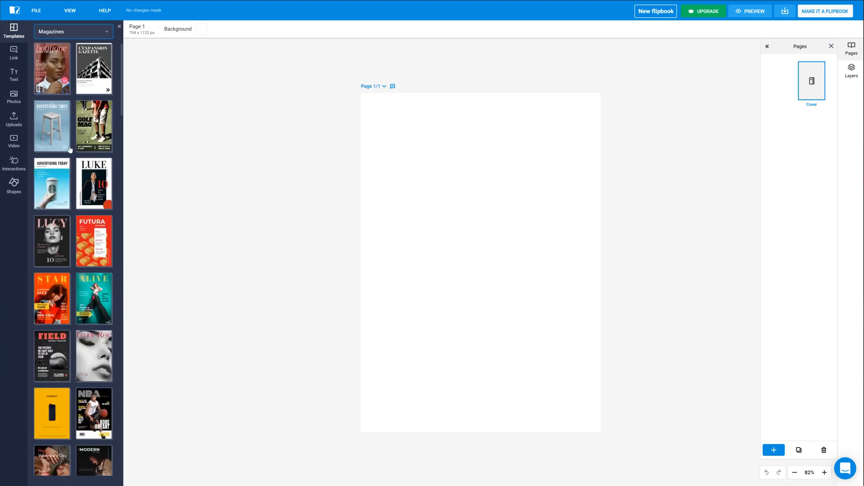
left_click(52, 126)
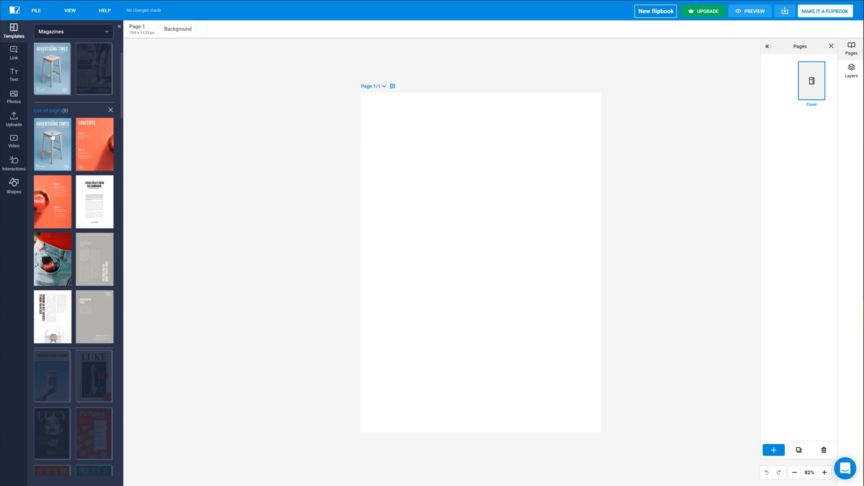
mouse_move(55, 151)
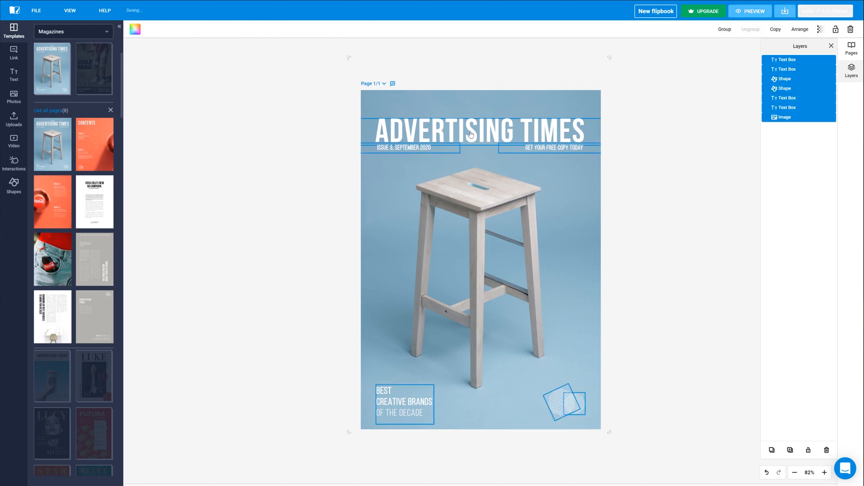
Change the cover headline to SOLAR SYSTEM.
type("SOLAR SYSTEM")
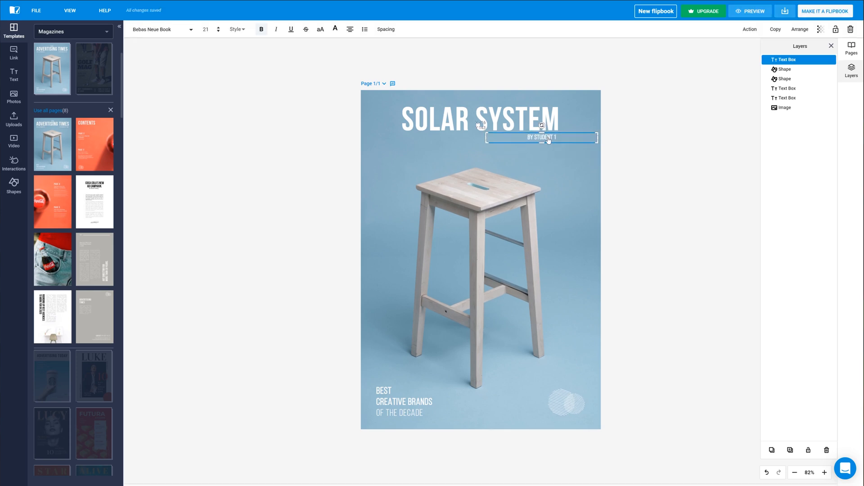
left_click(404, 401)
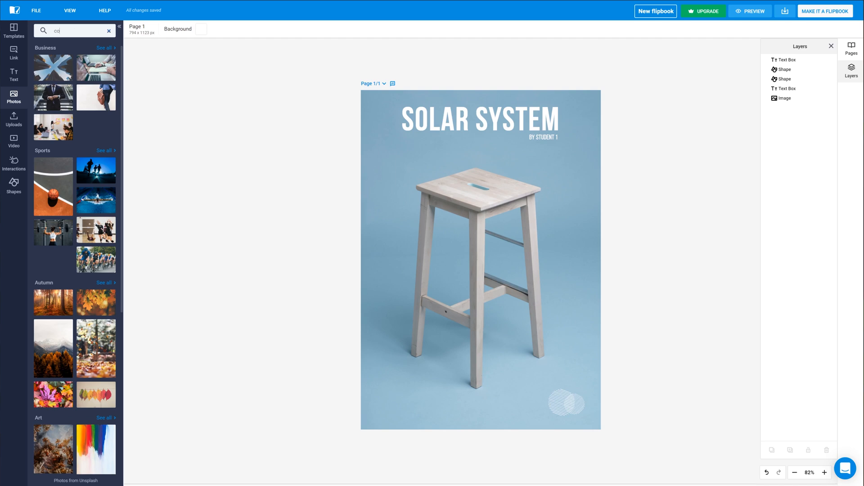
Search stock photos for 'cosmos' to find a nebula image for the cover background.
type("cosmos")
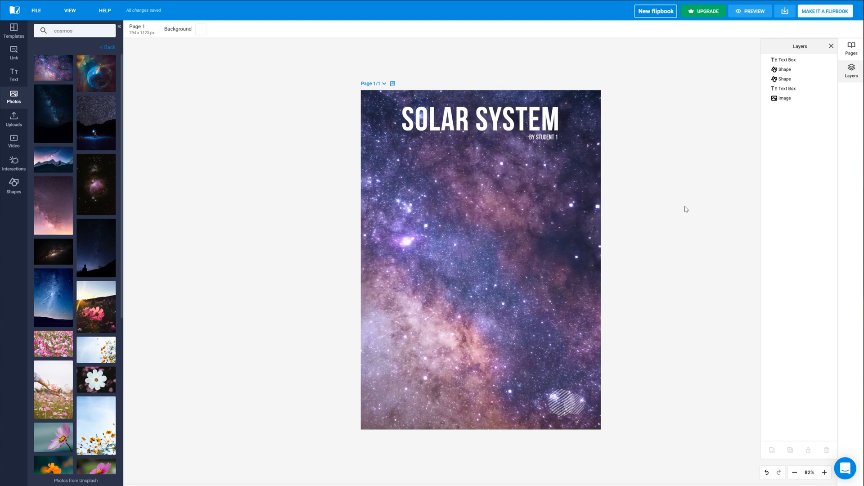
mouse_move(637, 202)
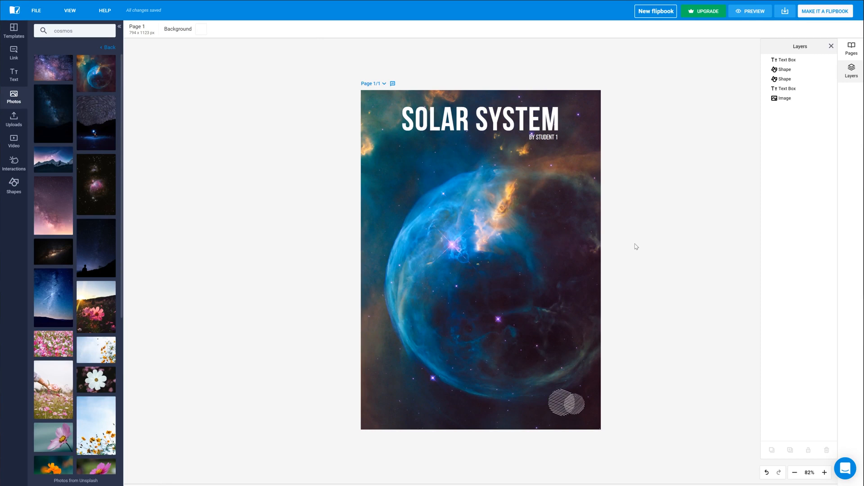
mouse_move(309, 316)
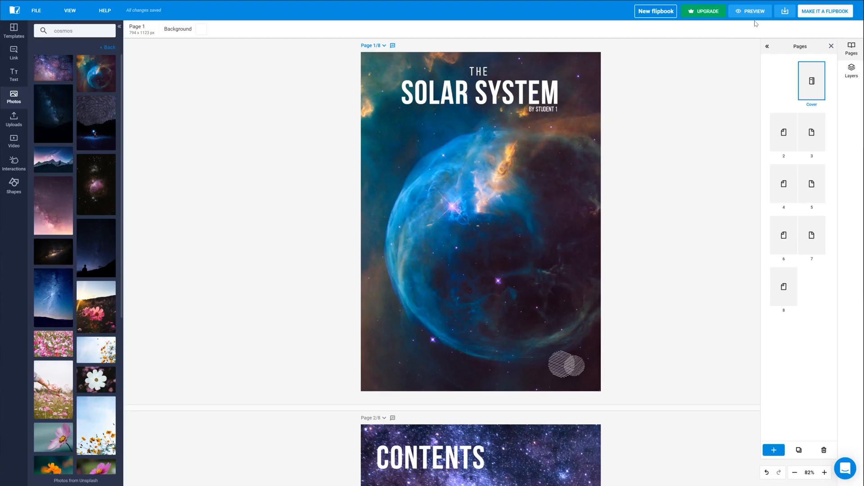
left_click(750, 11)
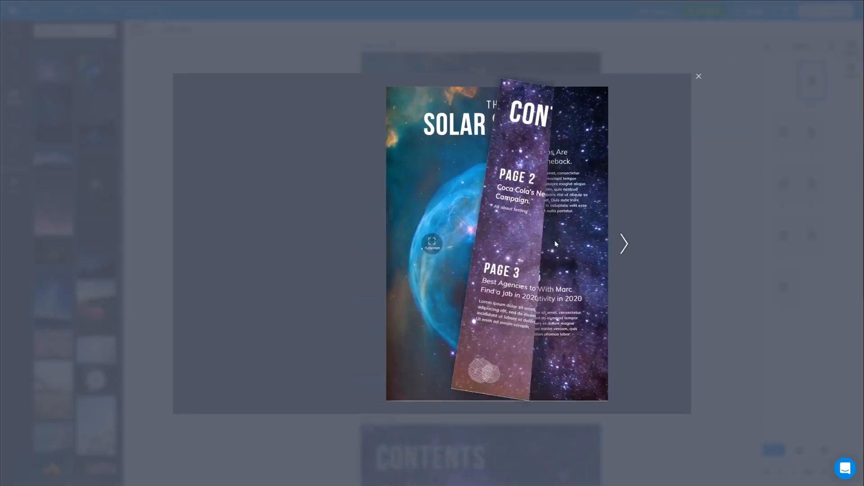
Flip the reader preview to the contents spread, then start making it a flipbook.
left_click(623, 243)
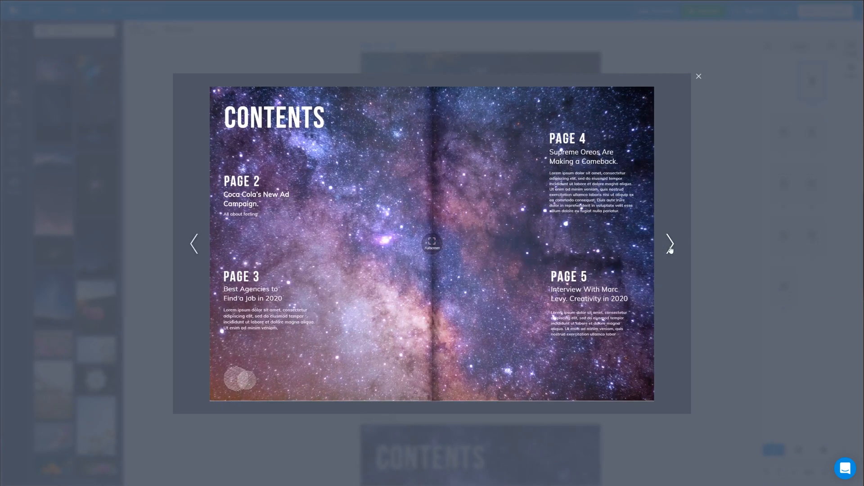
mouse_move(757, 97)
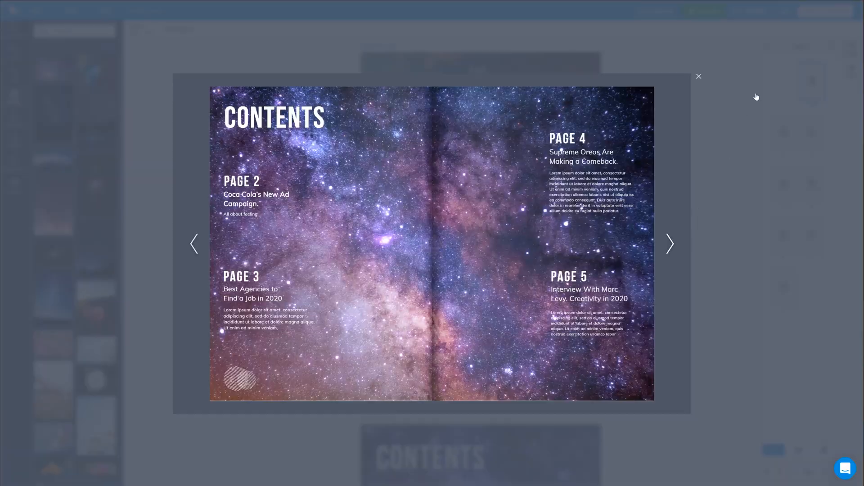
left_click(698, 76)
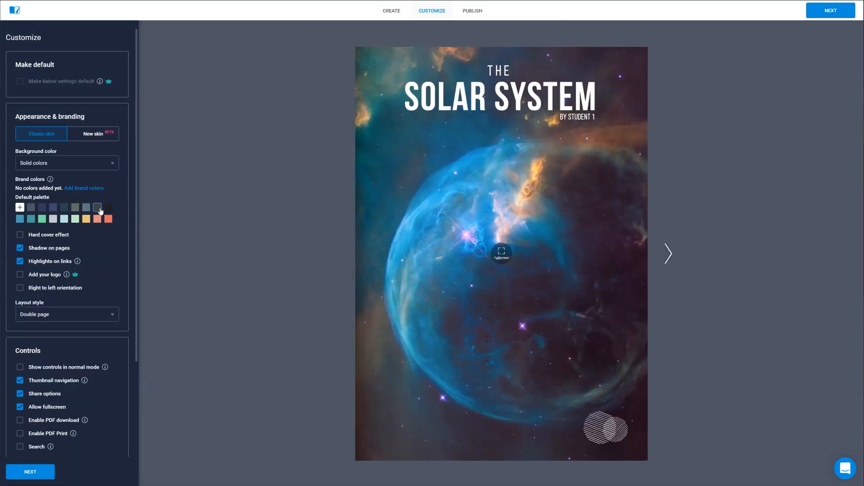
Set the flipbook viewer background to the dark starry texture.
left_click(66, 163)
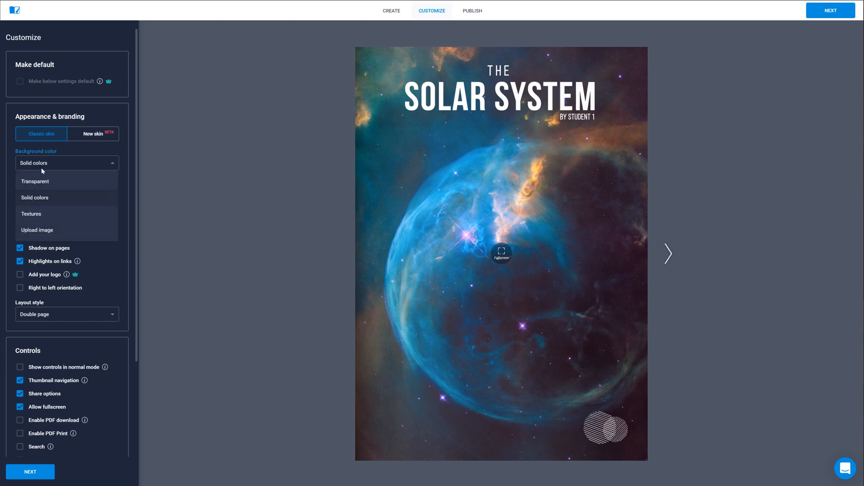
mouse_move(37, 230)
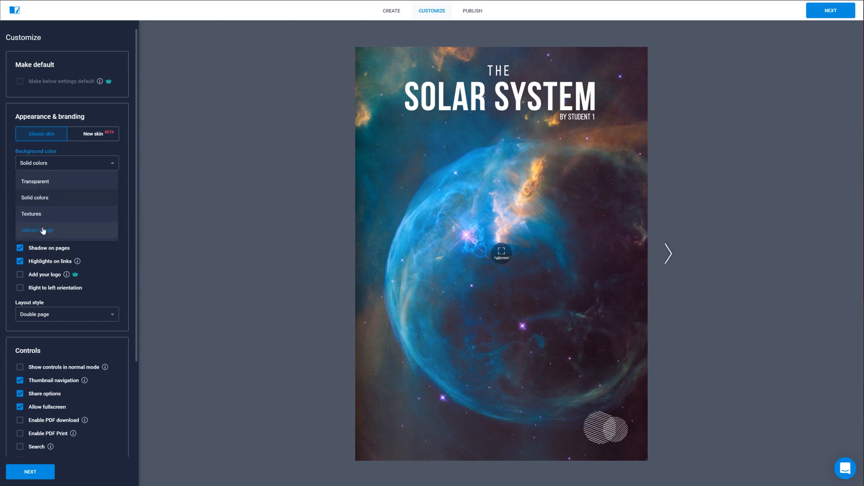
left_click(31, 214)
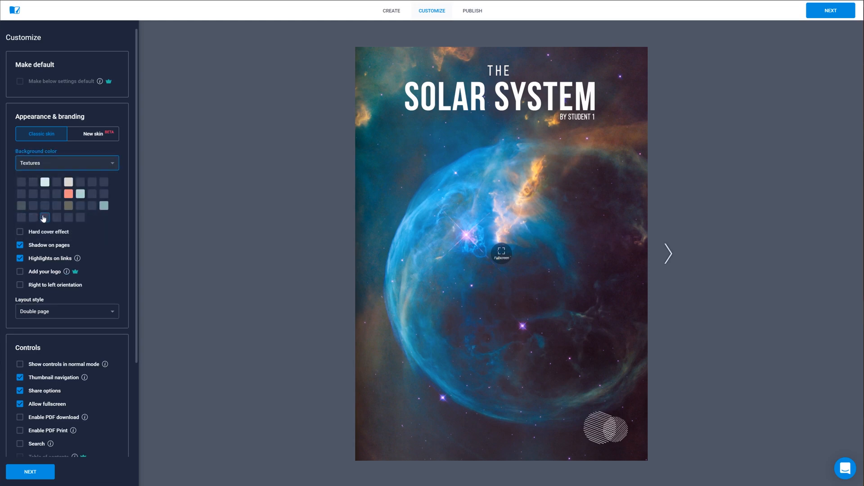
left_click(45, 217)
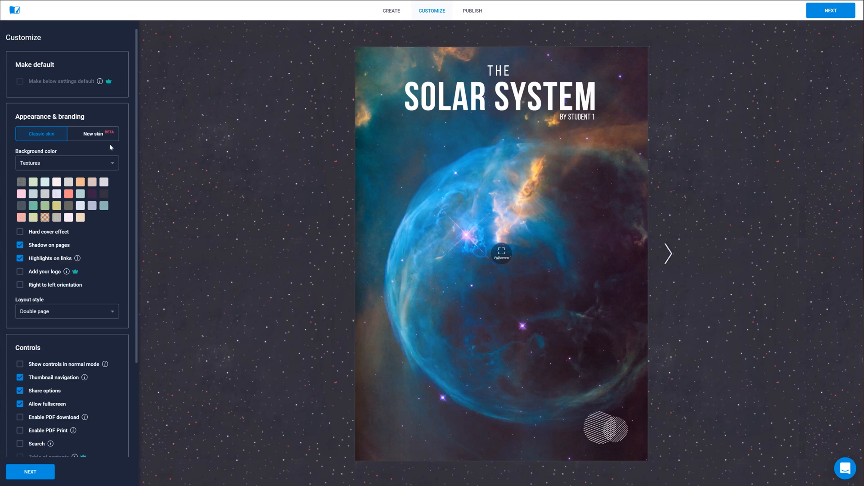
left_click(472, 10)
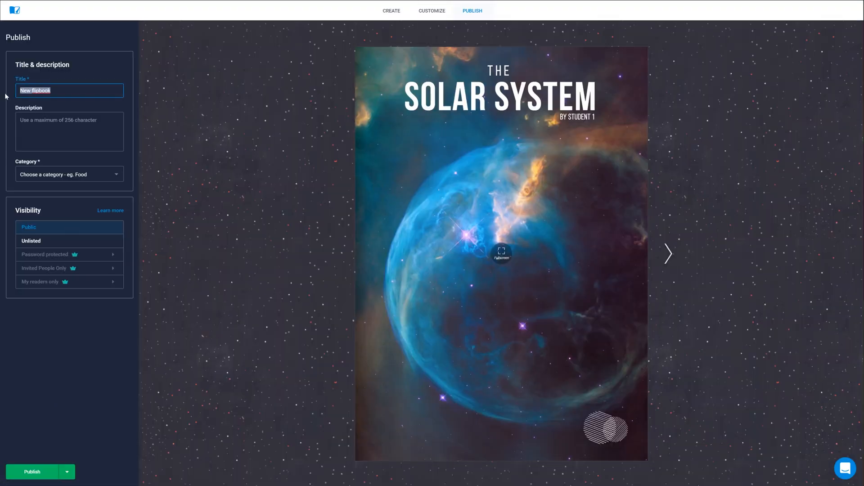
Publish the flipbook as unlisted 'Solar system homework' and go to My flipbooks.
type("Solar system home")
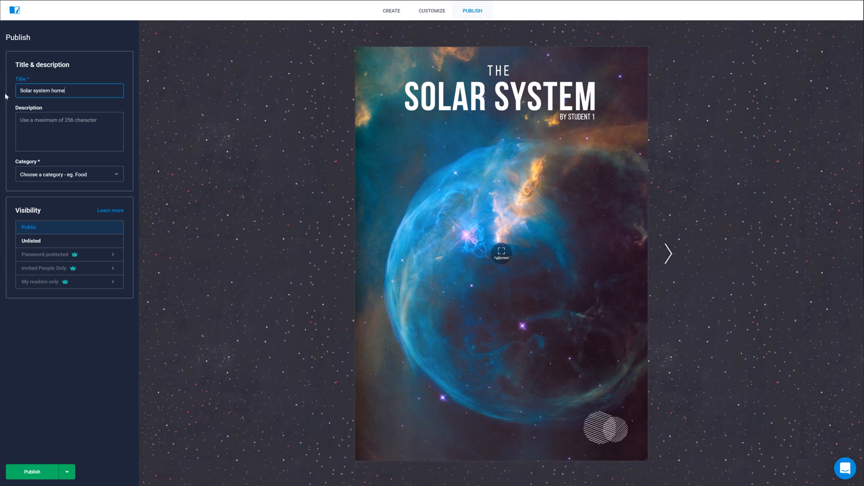
left_click(69, 174)
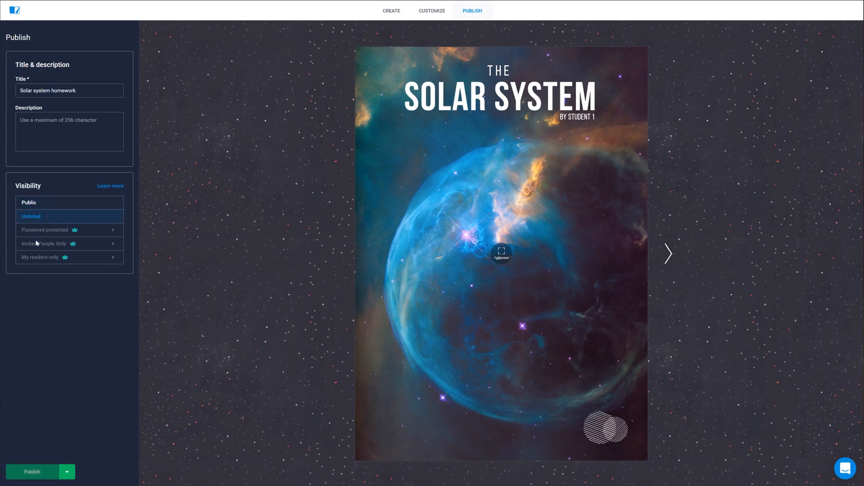
left_click(32, 471)
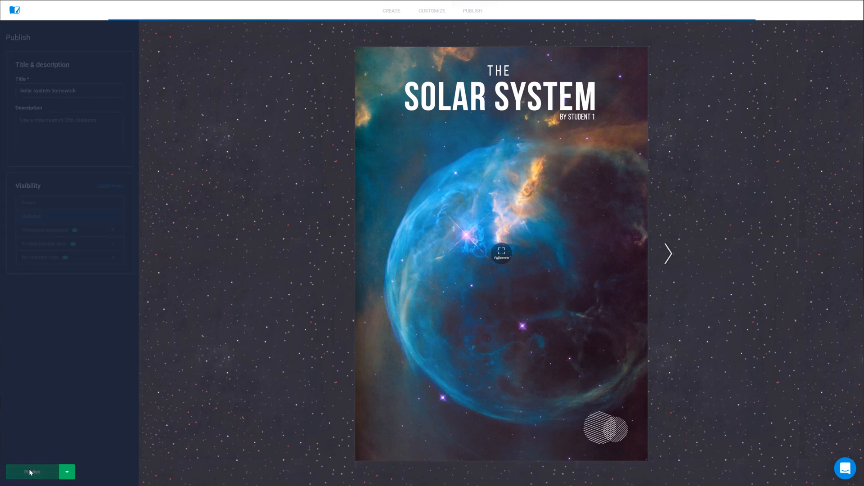
left_click(32, 472)
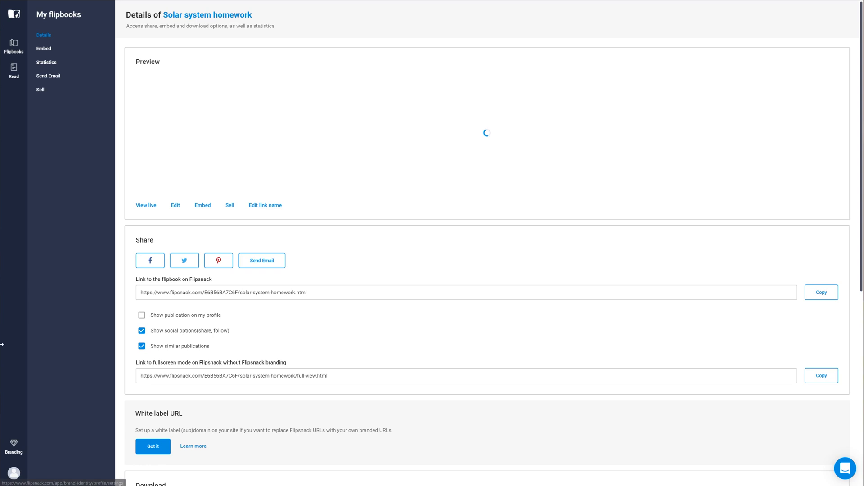
left_click(14, 46)
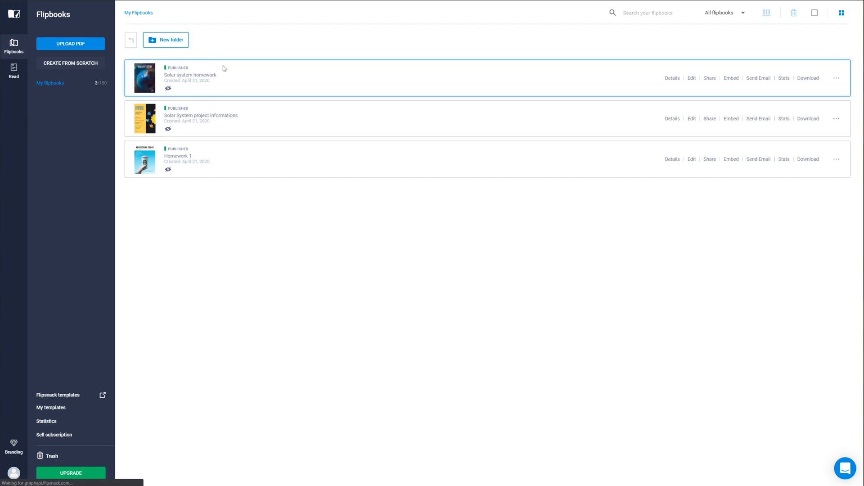
mouse_move(232, 84)
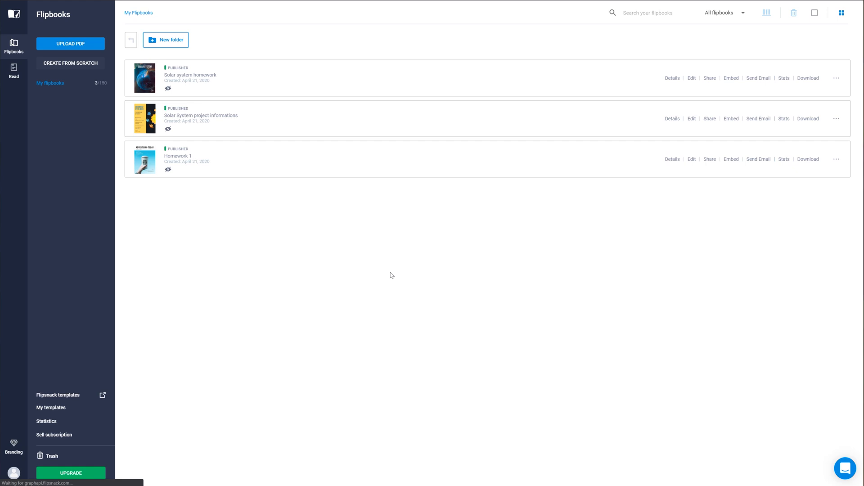
mouse_move(436, 285)
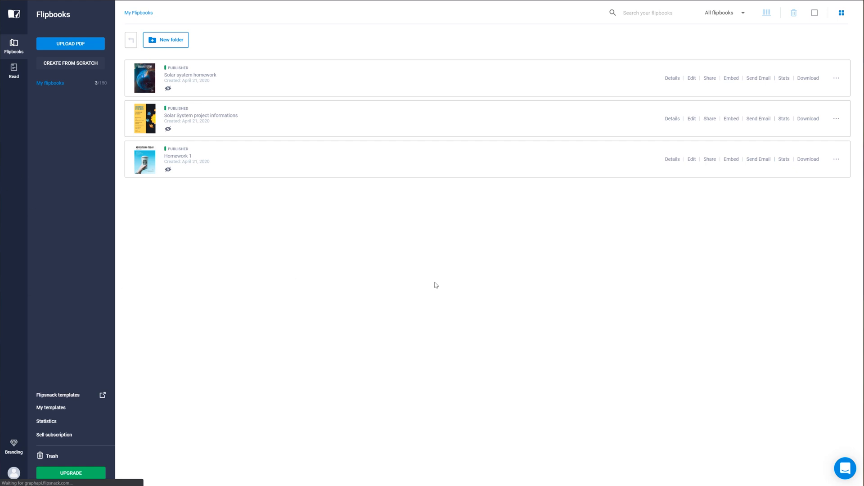
mouse_move(410, 299)
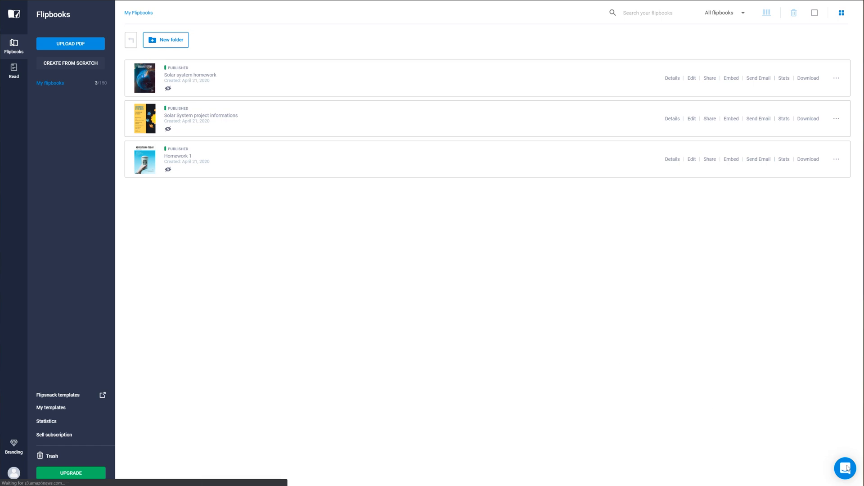
Open the support chat from the blue bubble on the My flipbooks page.
left_click(845, 469)
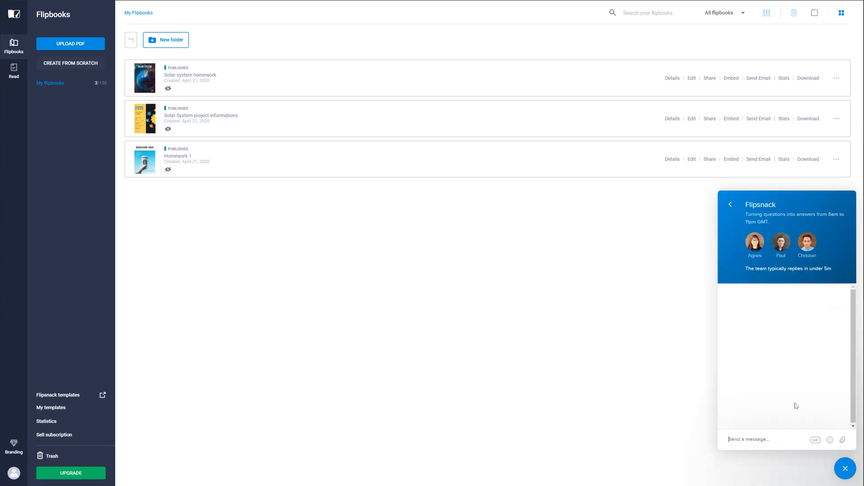